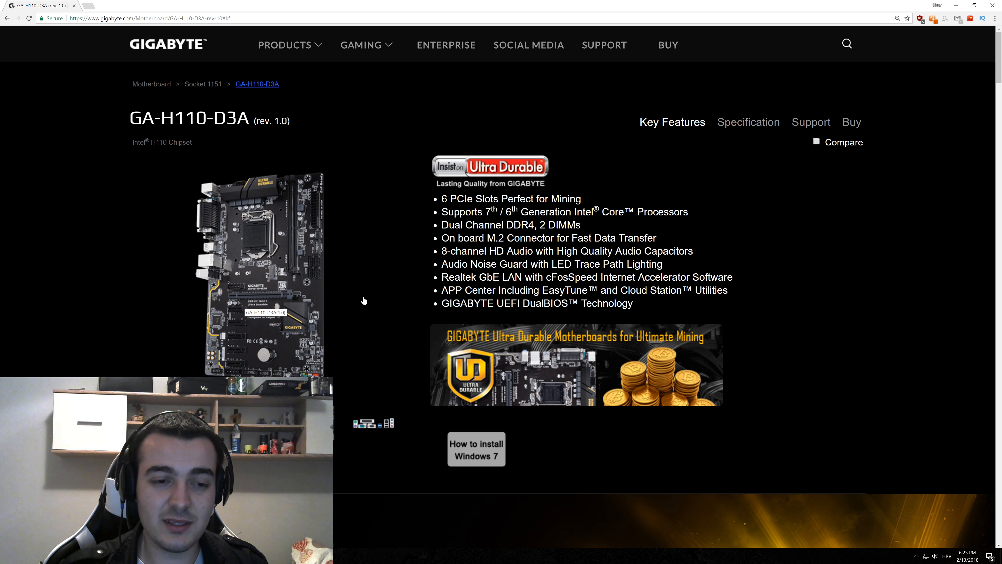
mouse_move(376, 289)
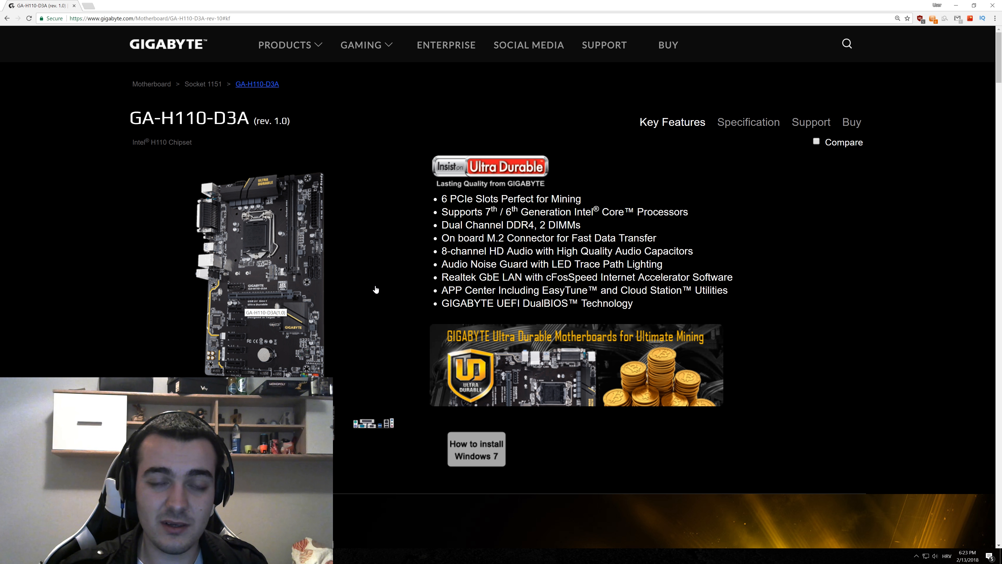
mouse_move(401, 281)
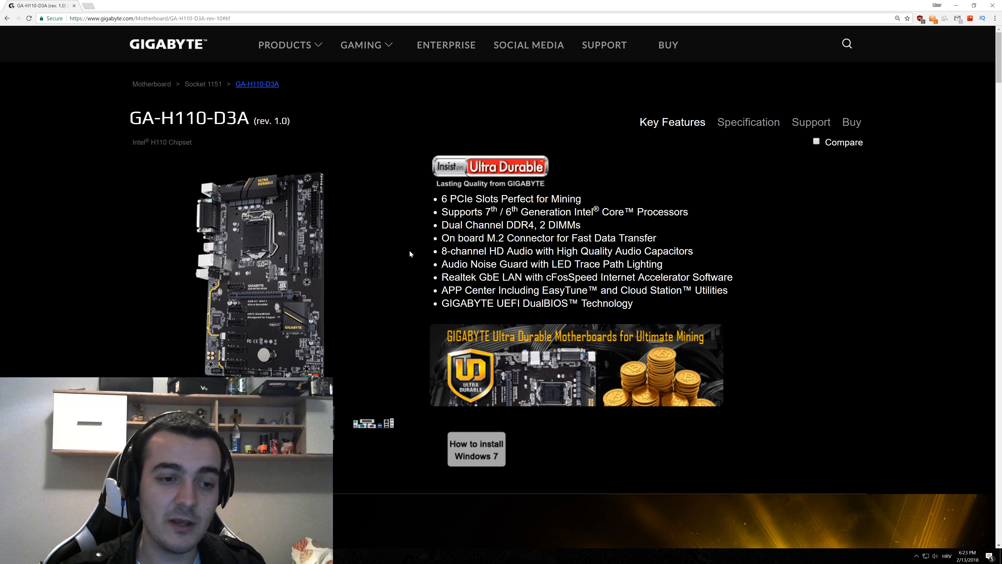
mouse_move(408, 254)
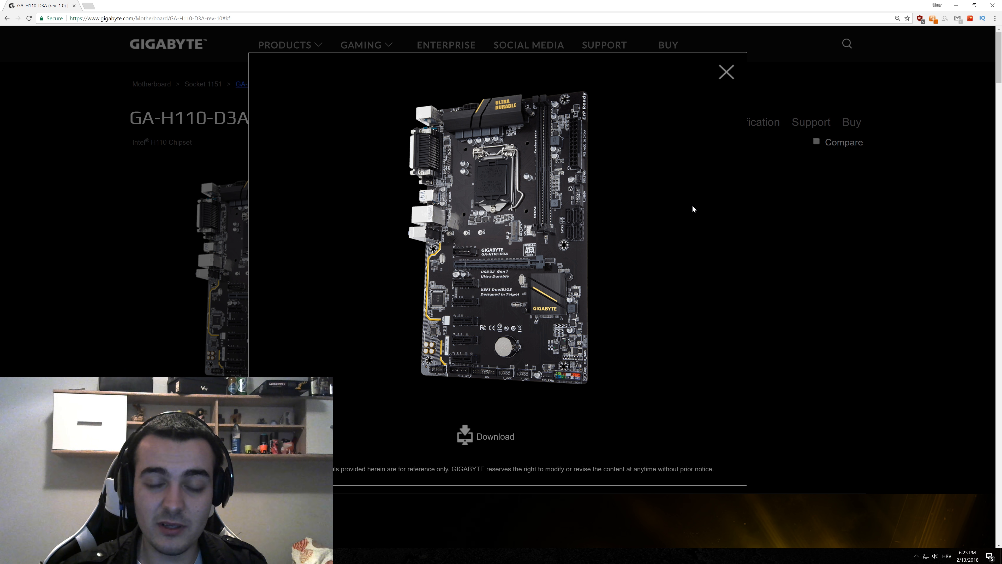
mouse_move(689, 210)
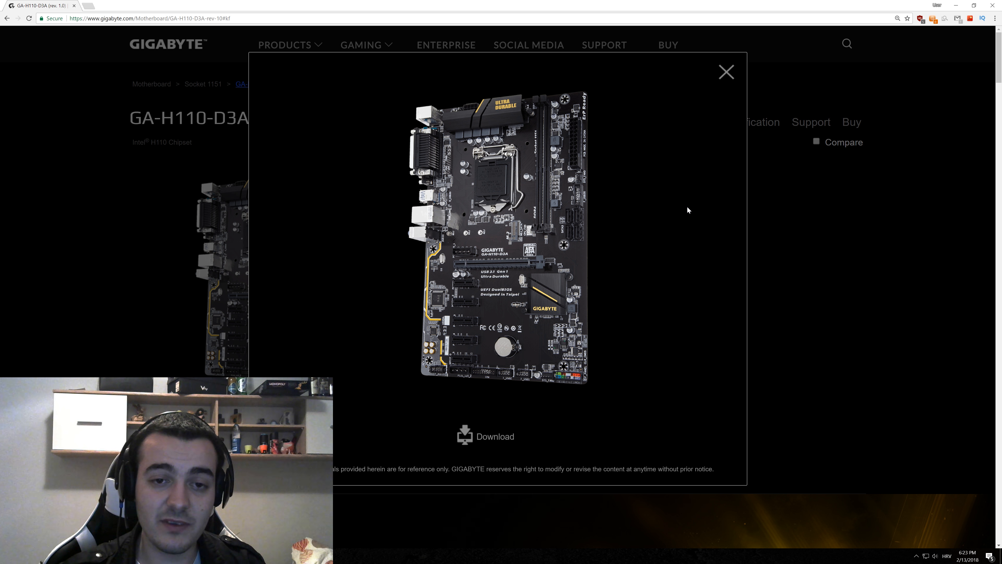
mouse_move(679, 217)
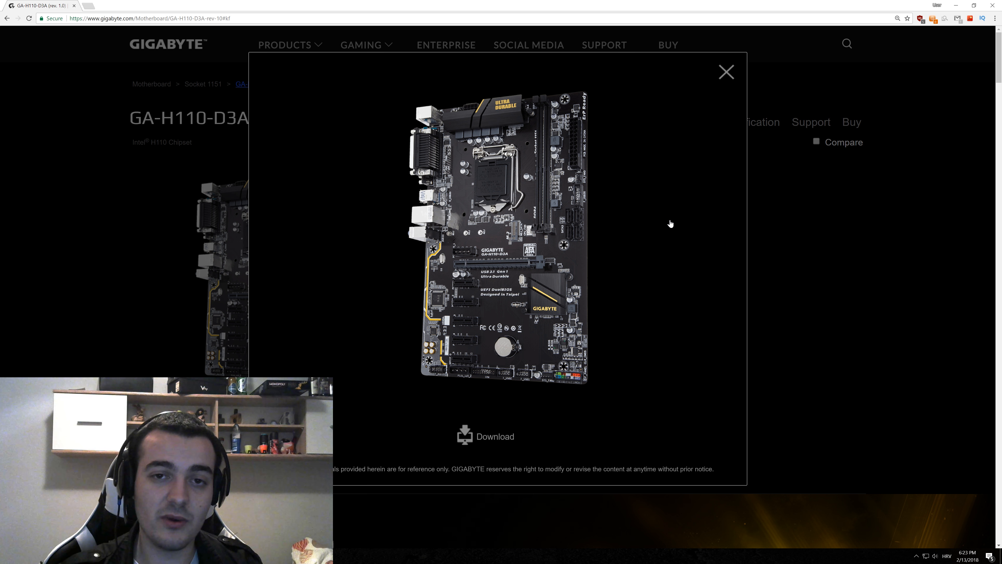
mouse_move(464, 257)
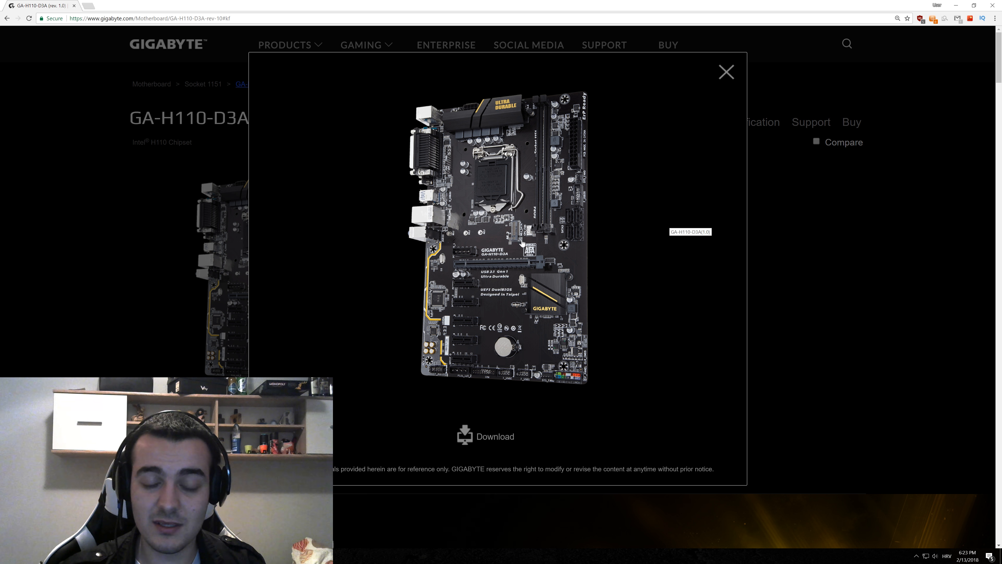
mouse_move(450, 366)
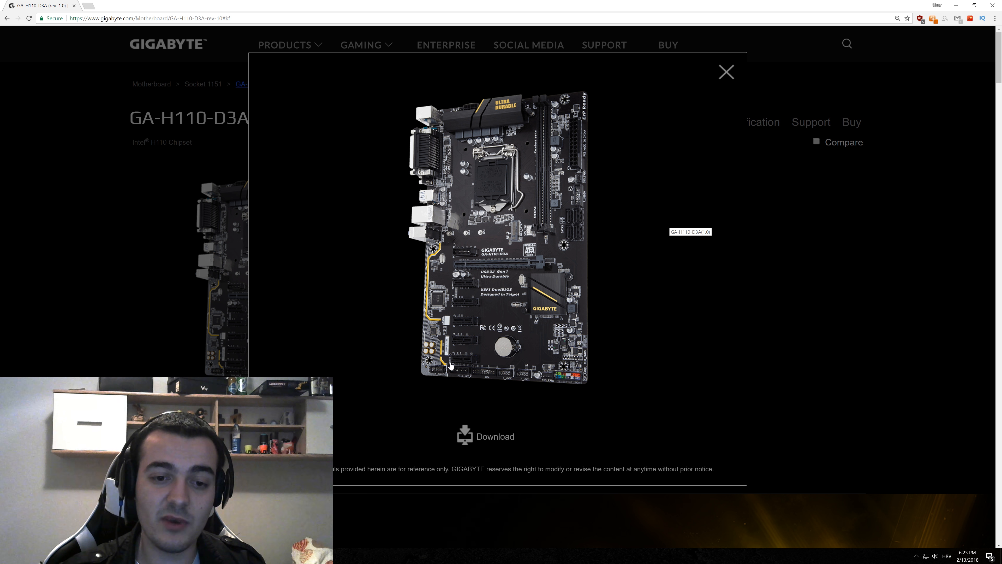
mouse_move(479, 293)
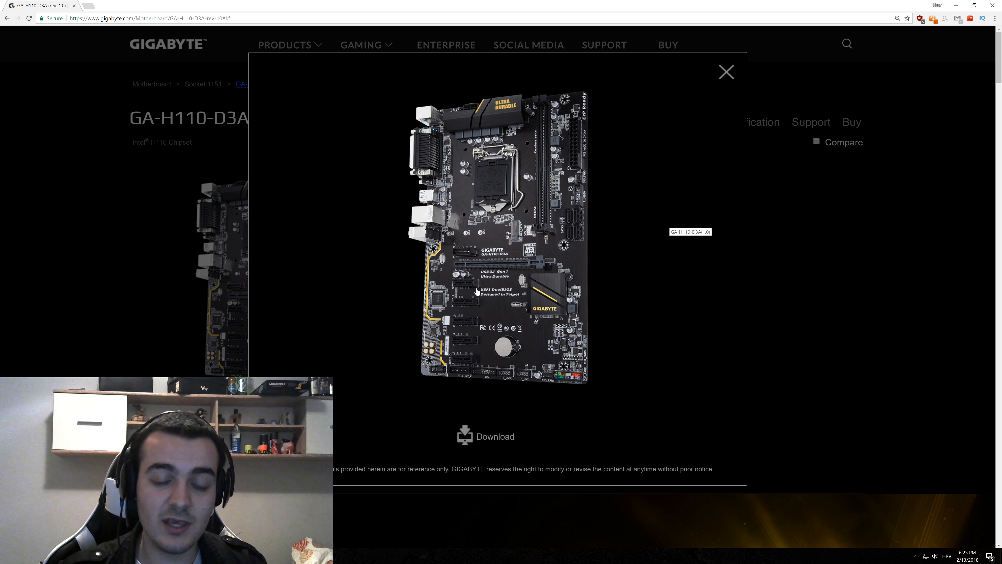
mouse_move(655, 173)
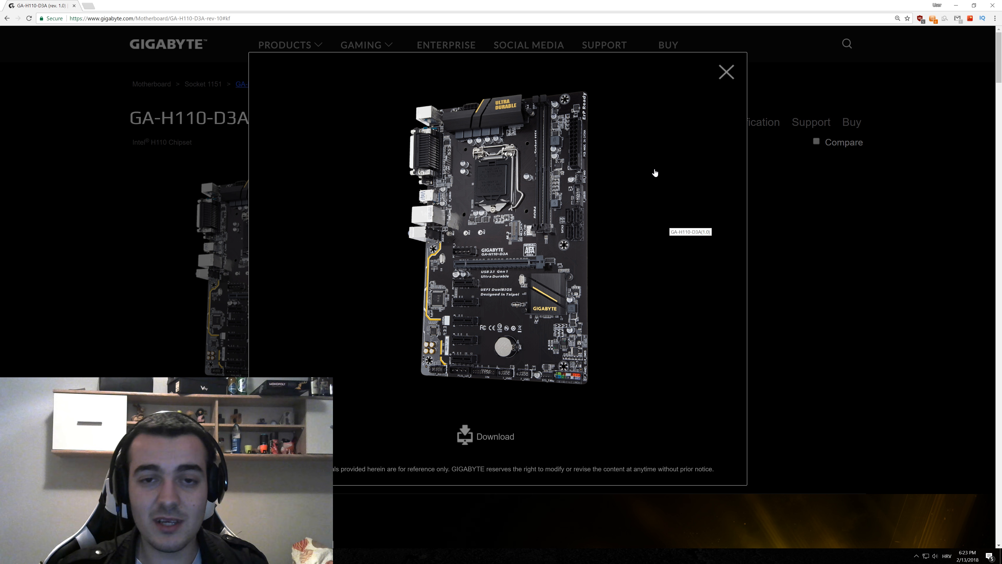
mouse_move(646, 162)
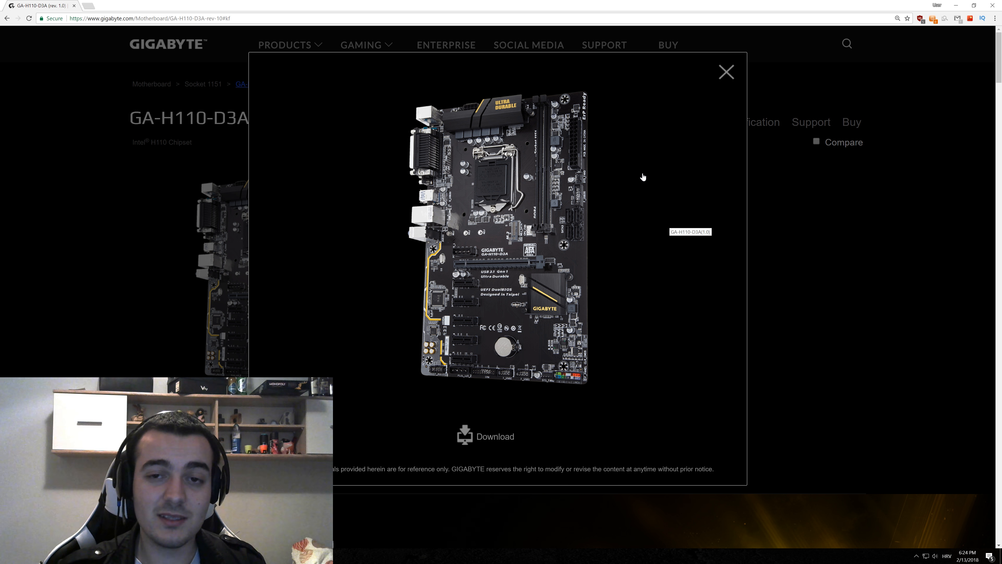
mouse_move(636, 180)
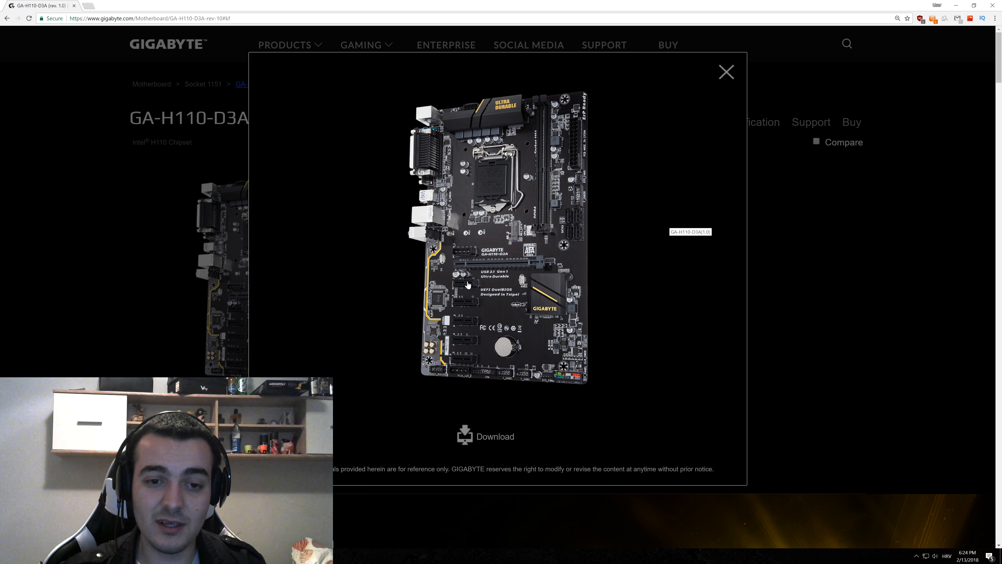
mouse_move(459, 291)
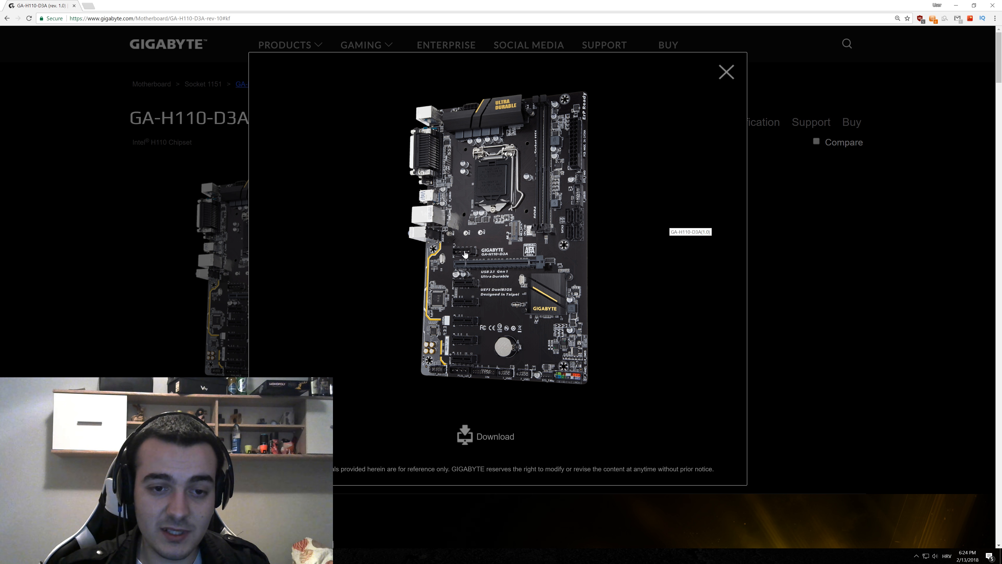
mouse_move(457, 273)
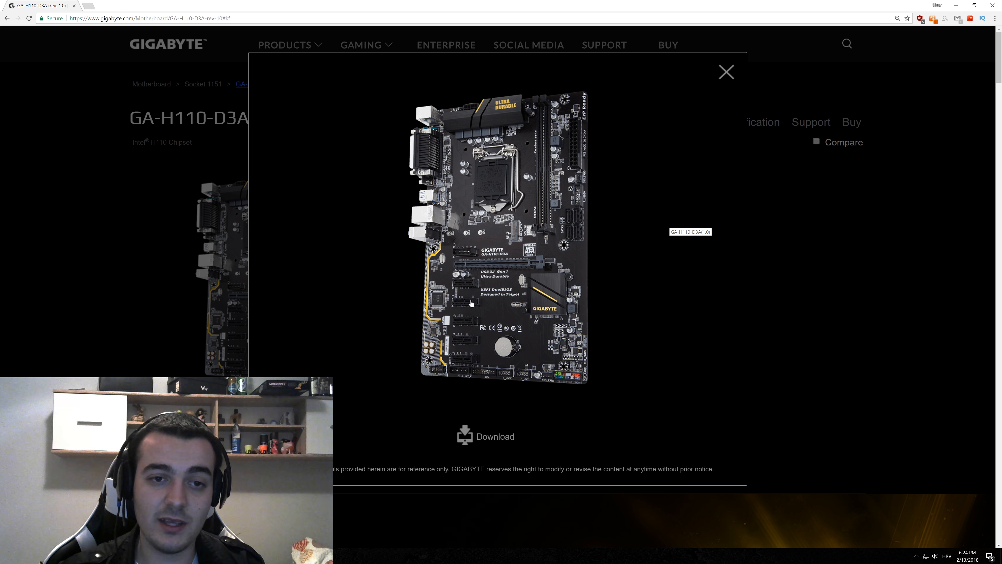
- Close the enlarged motherboard image to return to the GA-H110-D3A product page
click(726, 71)
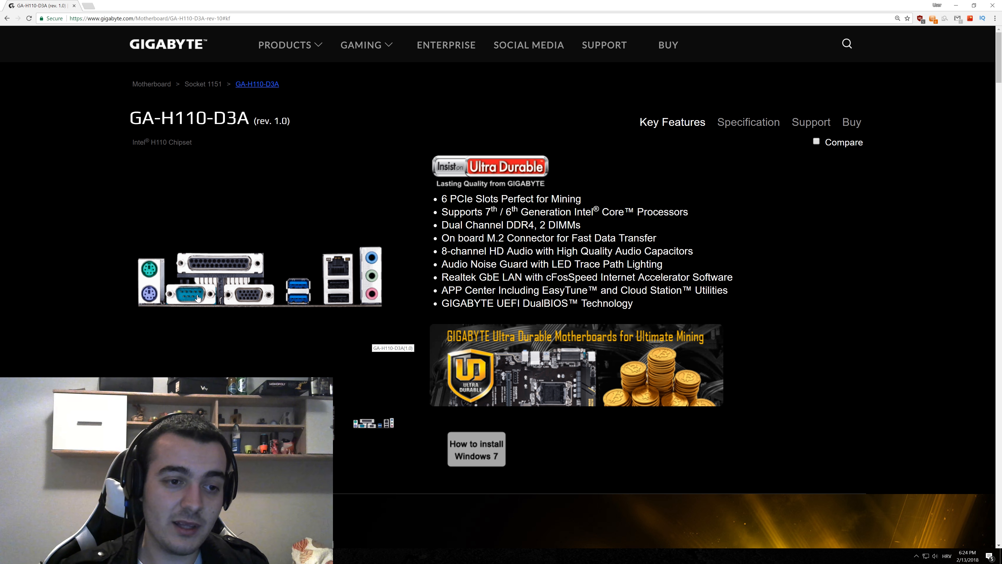
mouse_move(286, 276)
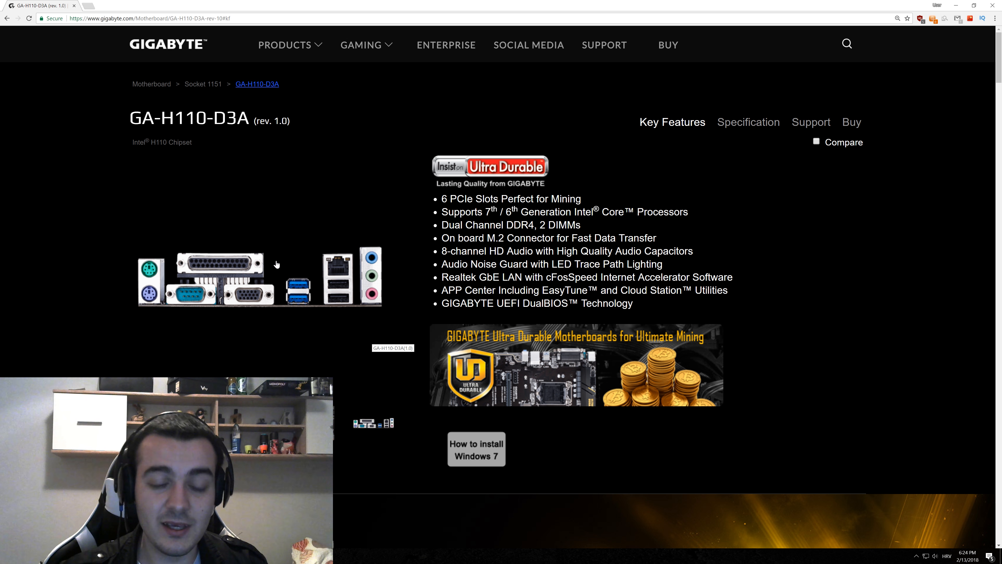
mouse_move(328, 282)
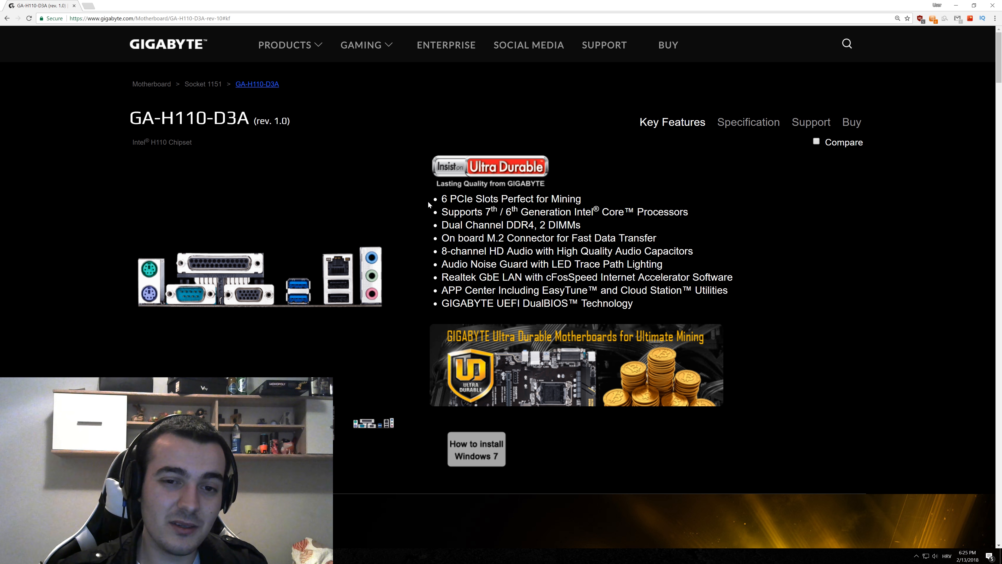
mouse_move(413, 237)
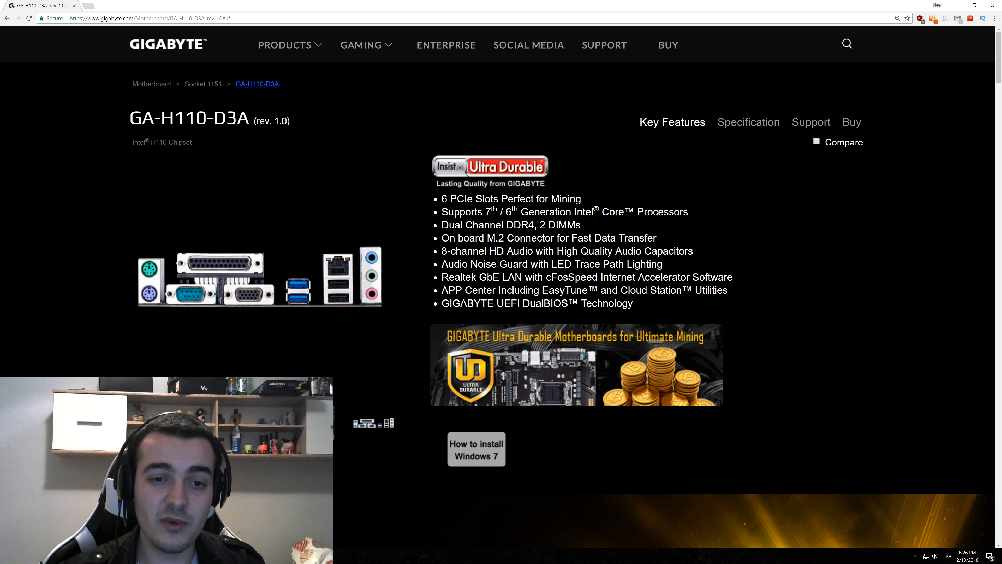
mouse_move(262, 305)
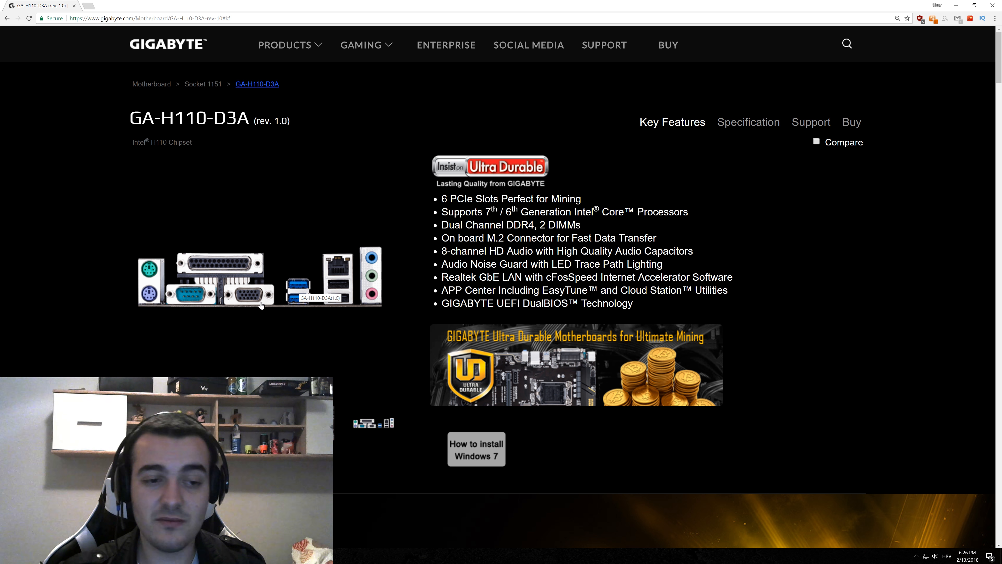